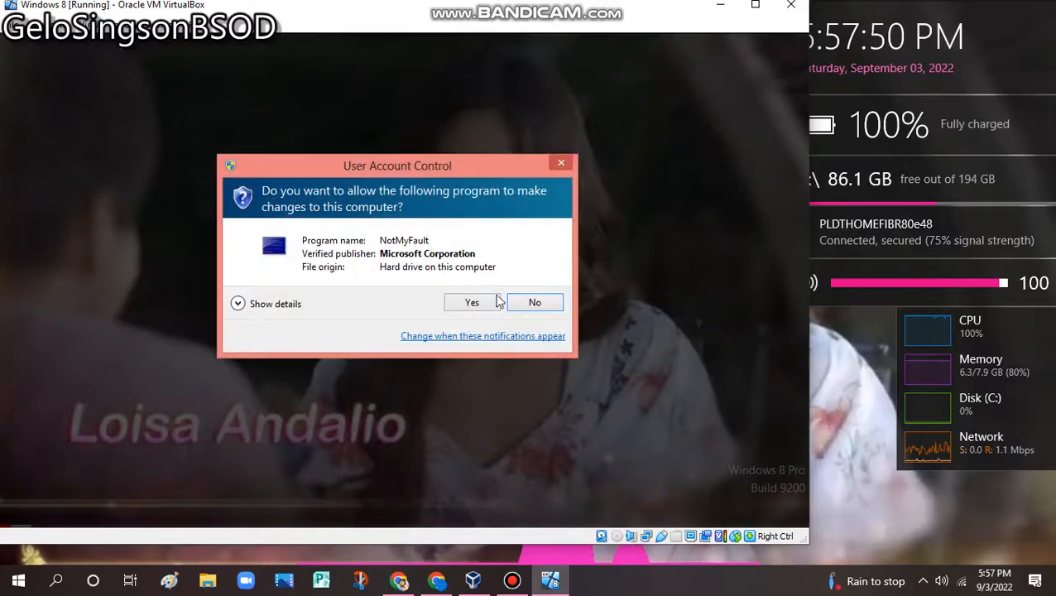
Approve the User Account Control prompt so NotMyFault runs with administrator rights
left_click(471, 301)
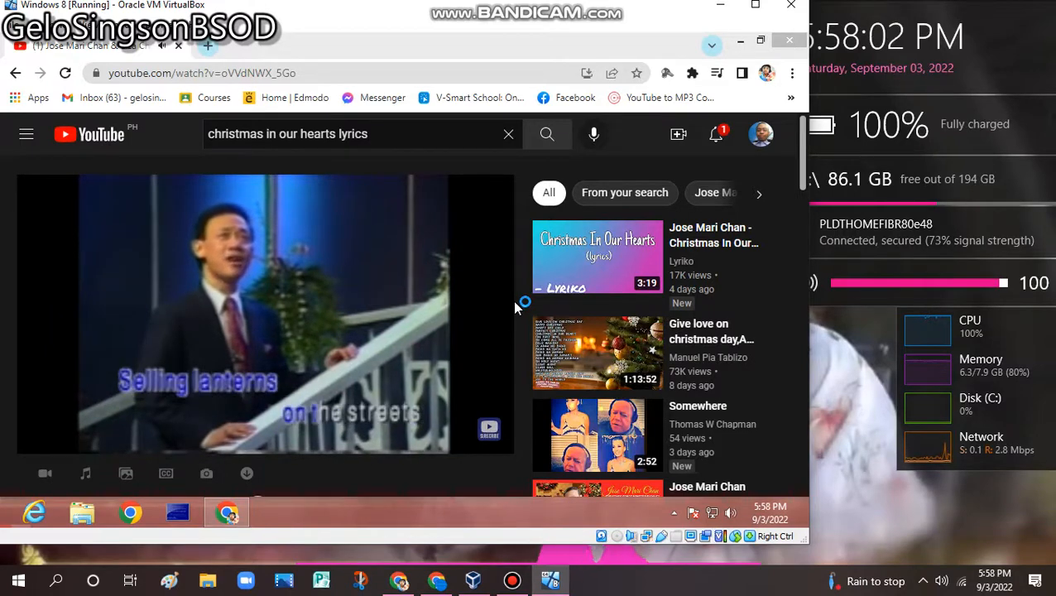
Move the NotMyFault window to the right side of the screen and show its Hang tab
left_click(178, 511)
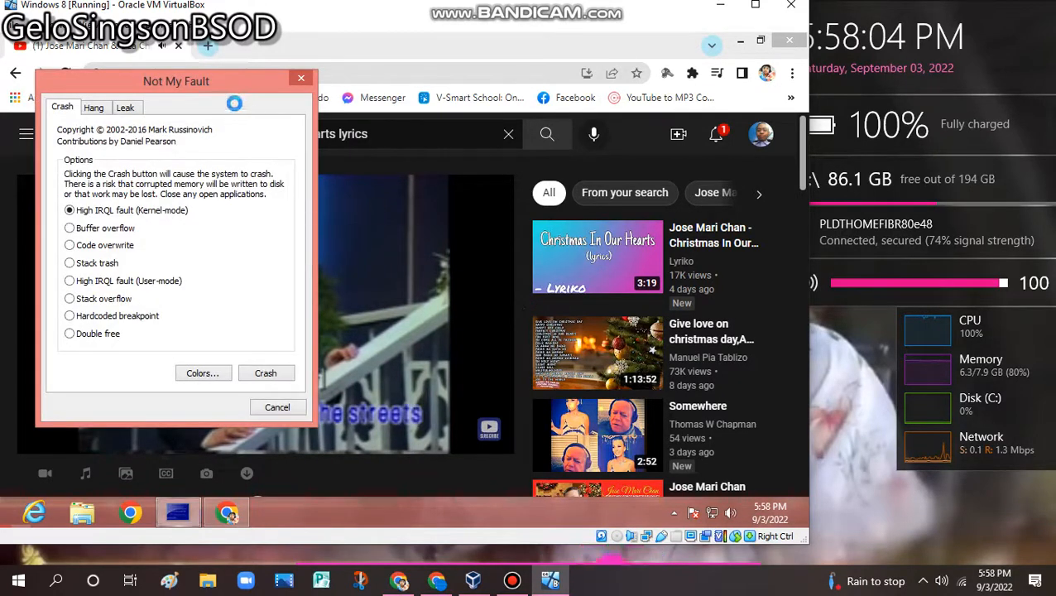
left_click_drag(175, 80, 553, 153)
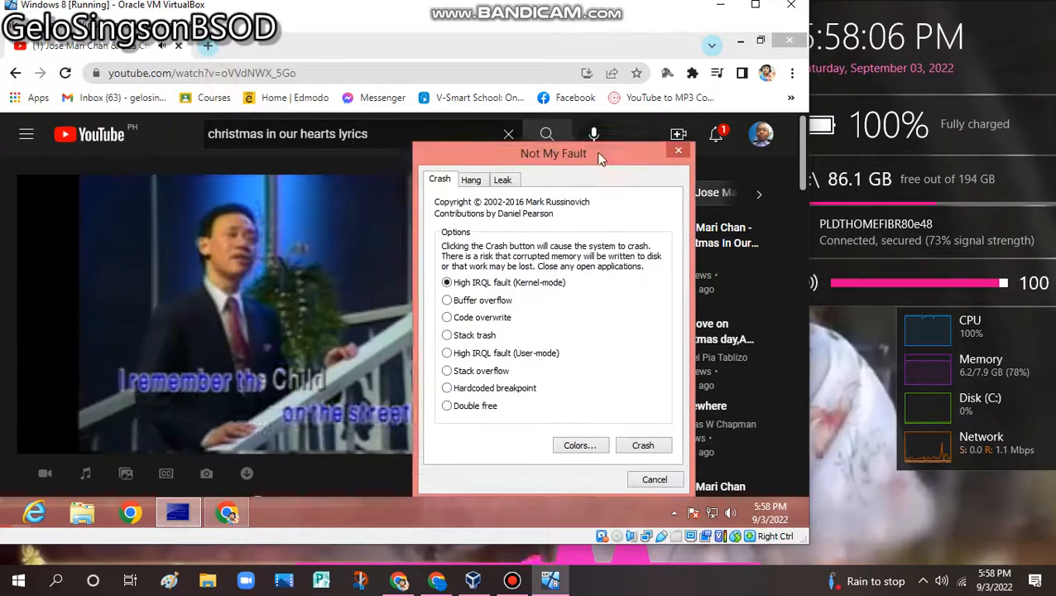
left_click_drag(553, 153, 661, 155)
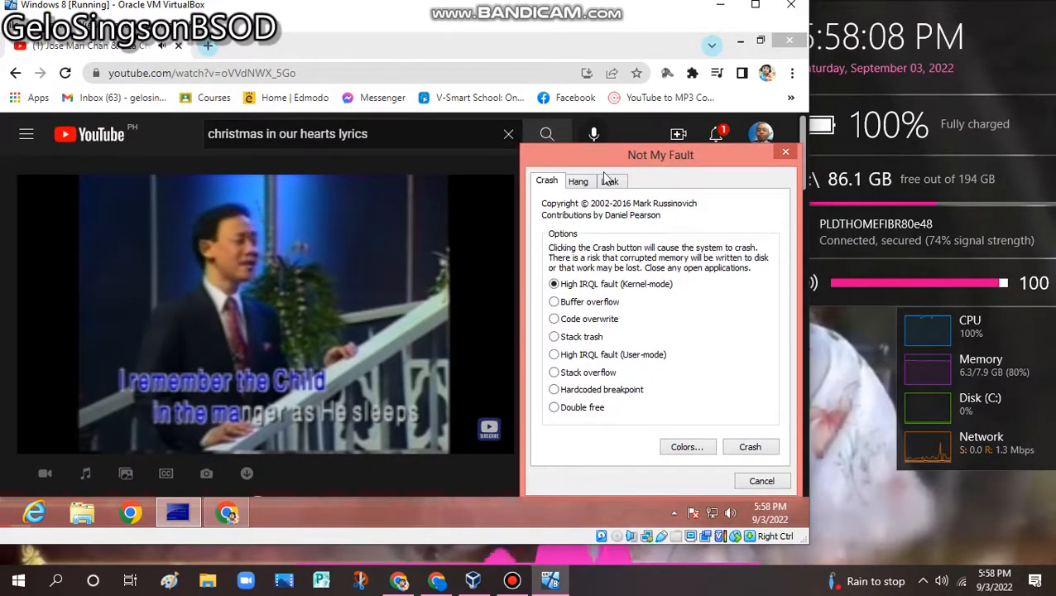
left_click(577, 181)
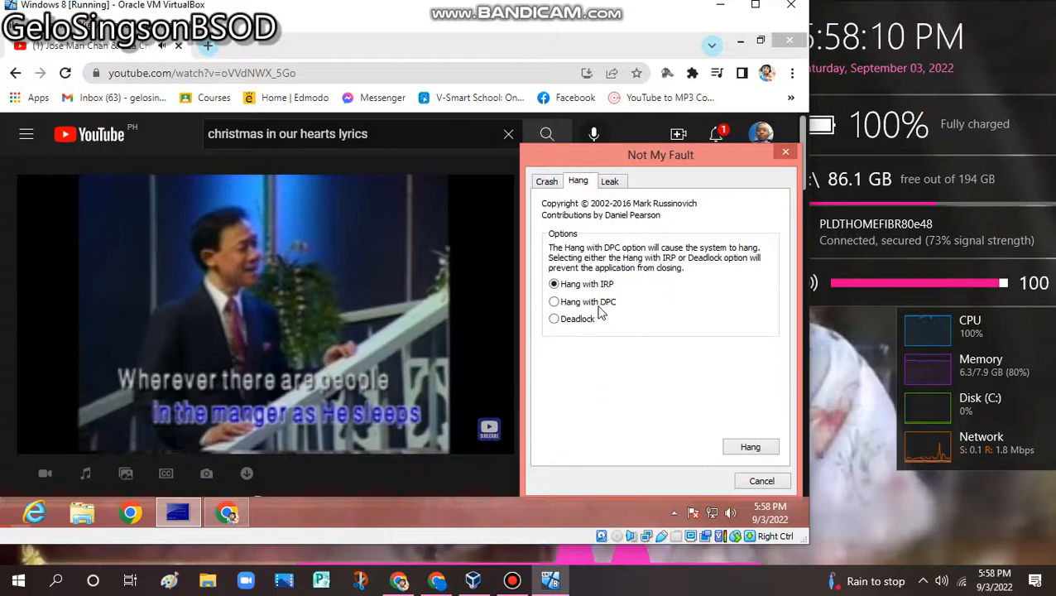
Select Hang with DPC and trigger the hang to freeze the system
left_click(554, 302)
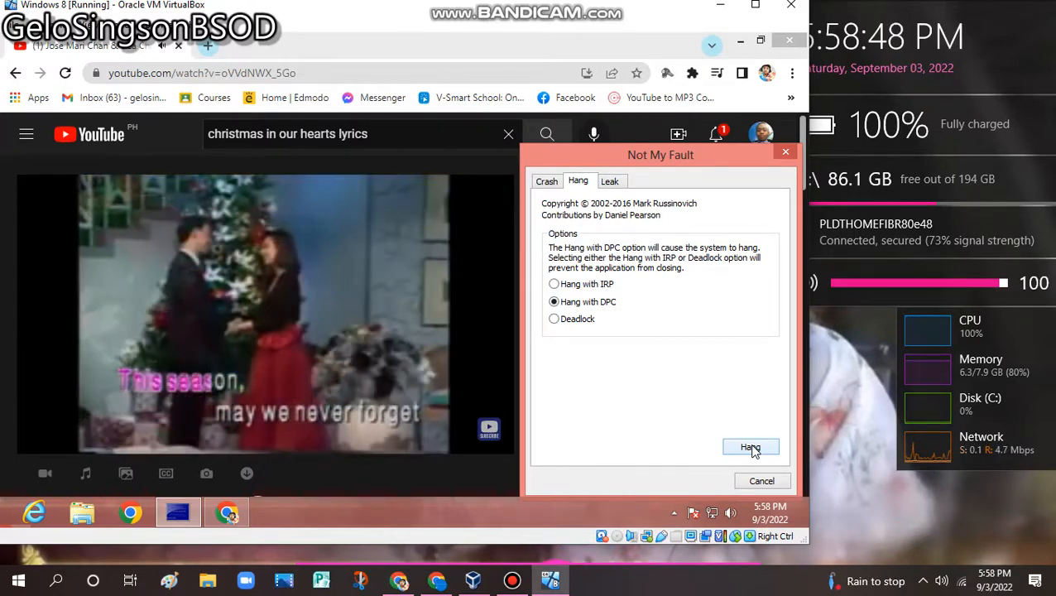
left_click(750, 447)
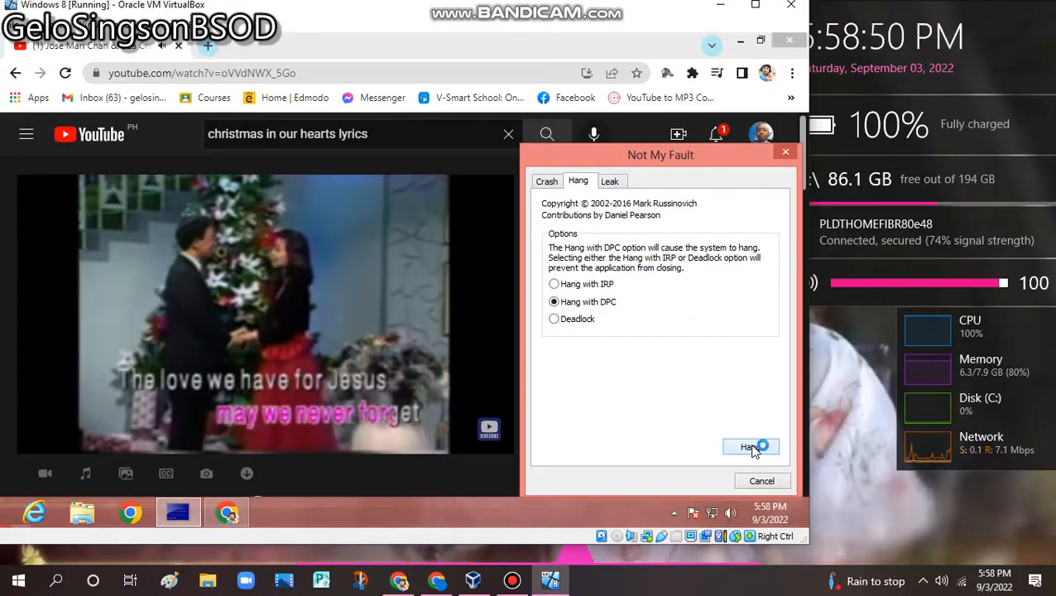